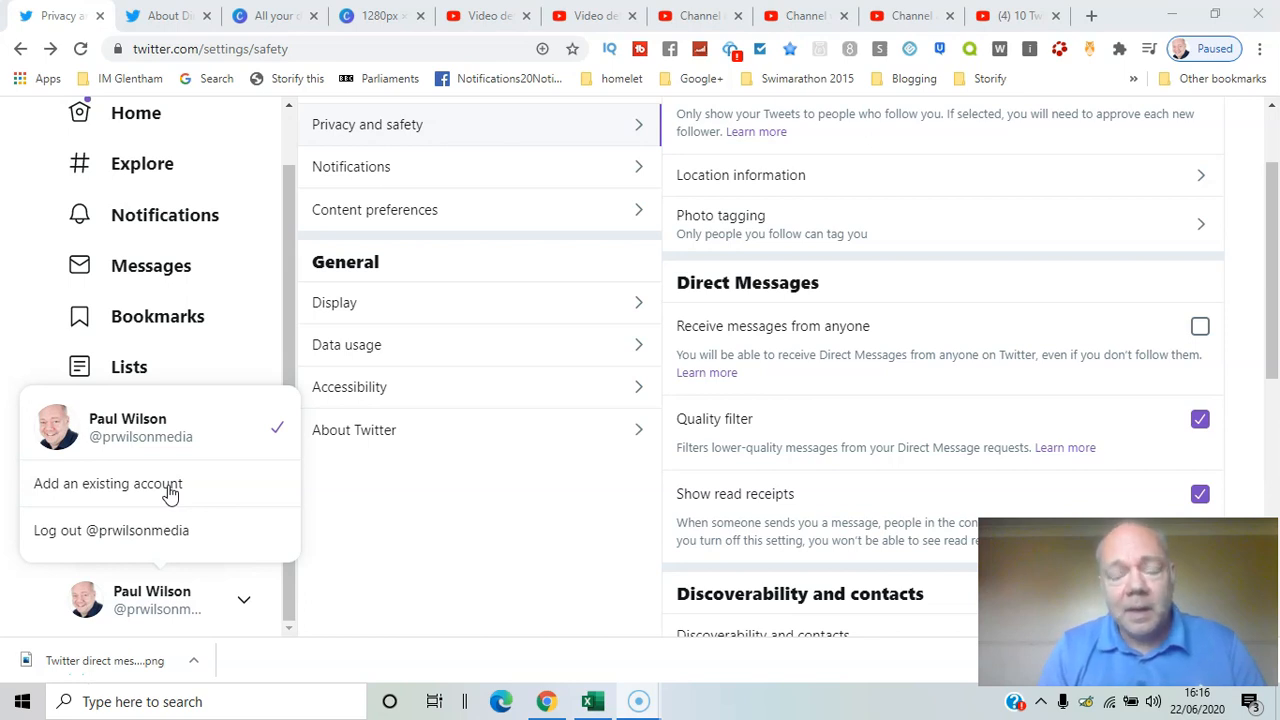
Step: Dismiss the account menu and return to the Home timeline of the signed-in account
{"action": "left_click", "coordinate": [135, 112]}
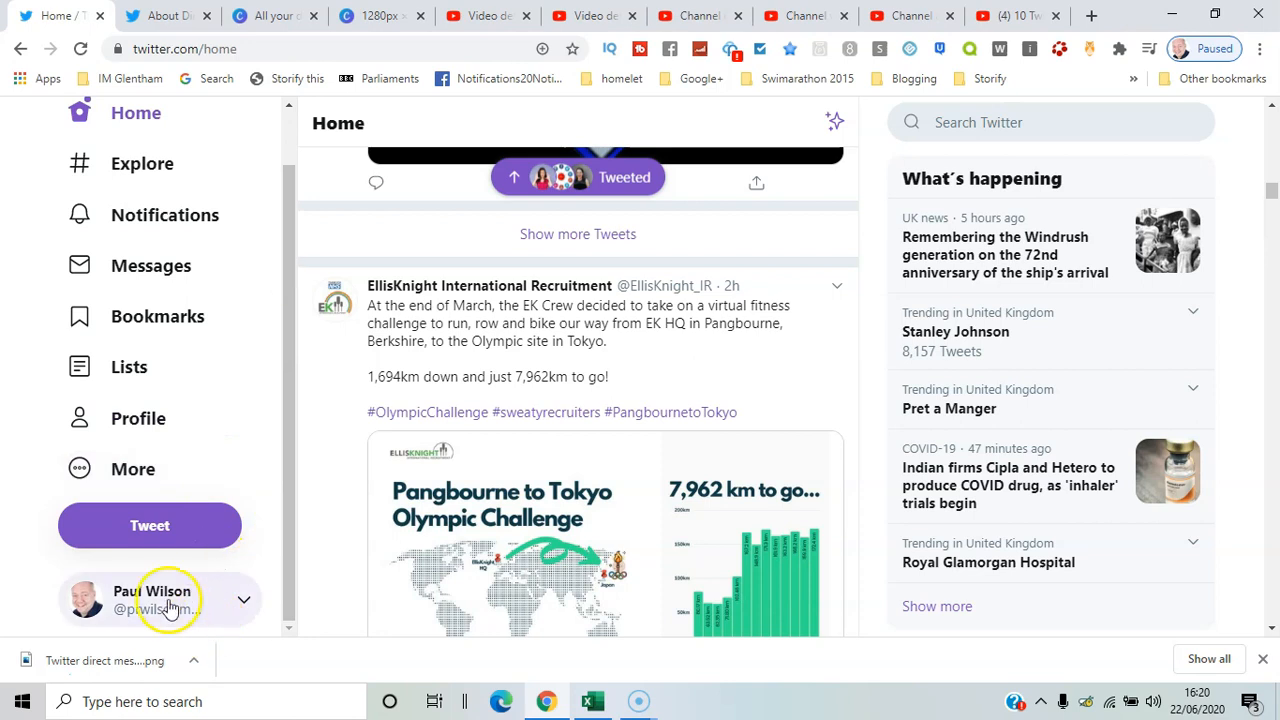
Step: Sign in to a second account through 'Add an existing account' and submit the login
{"action": "left_click", "coordinate": [243, 599]}
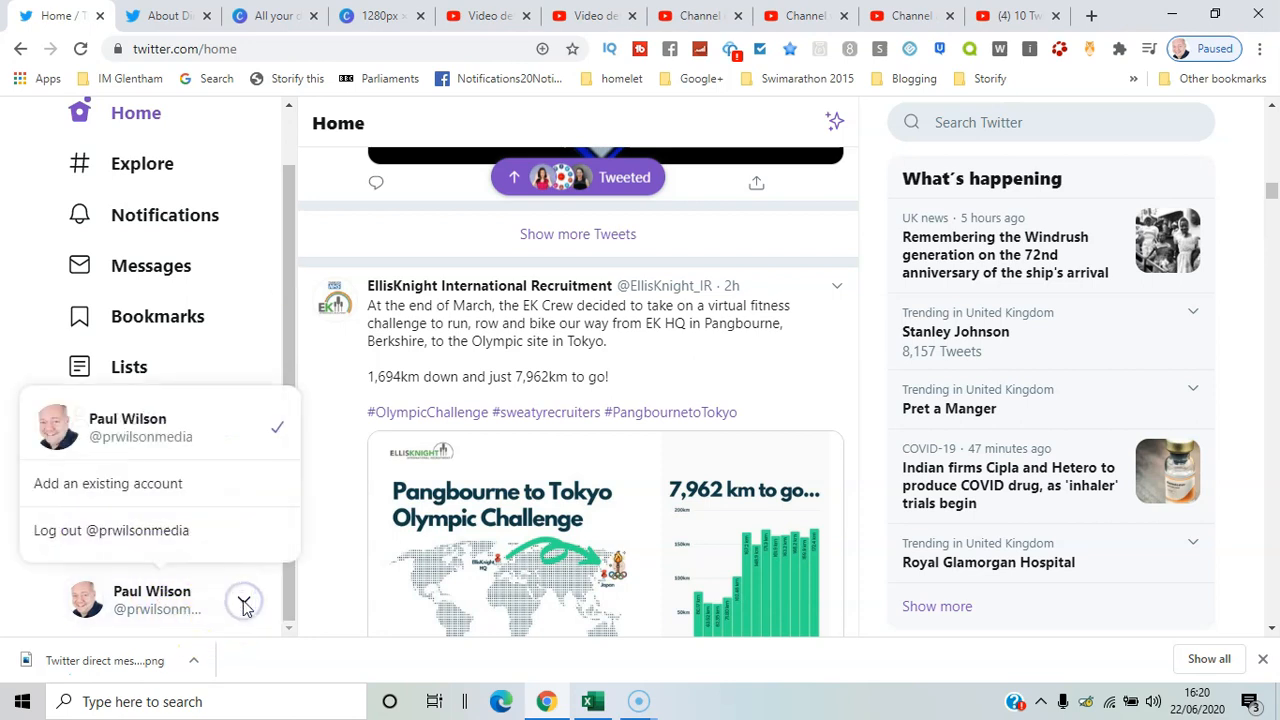
{"action": "mouse_move", "coordinate": [155, 530]}
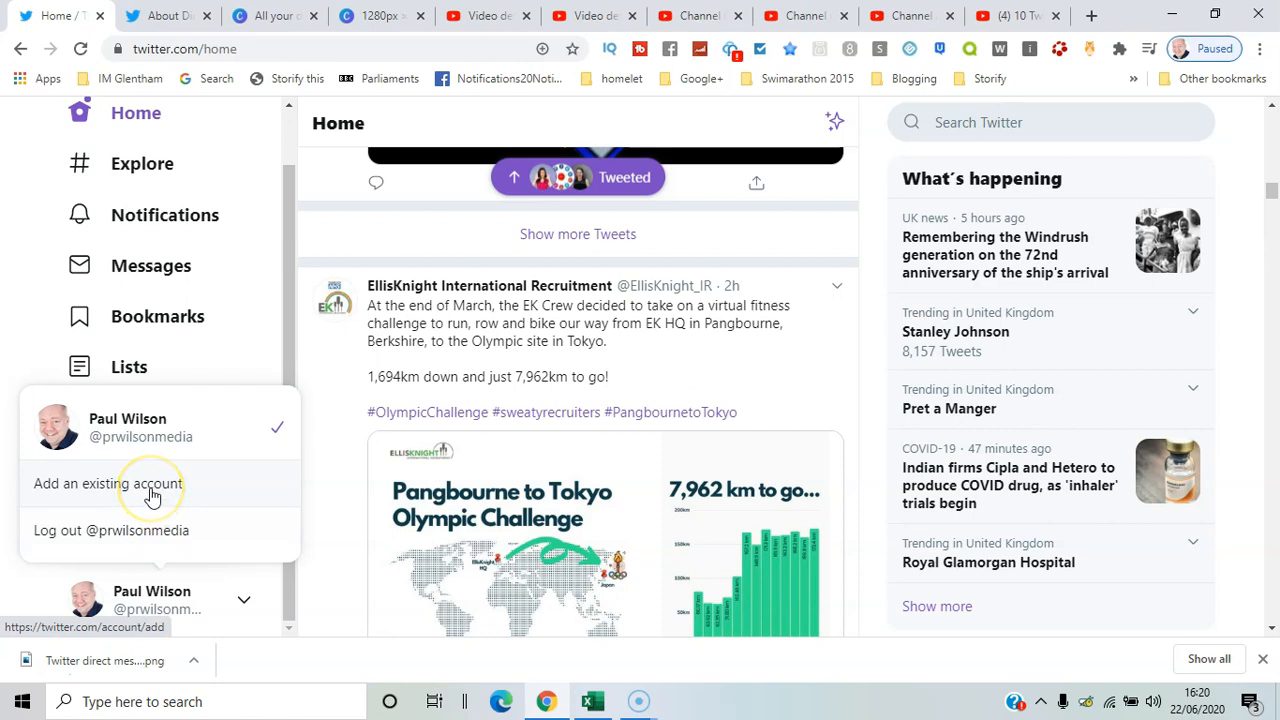
{"action": "left_click", "coordinate": [107, 483]}
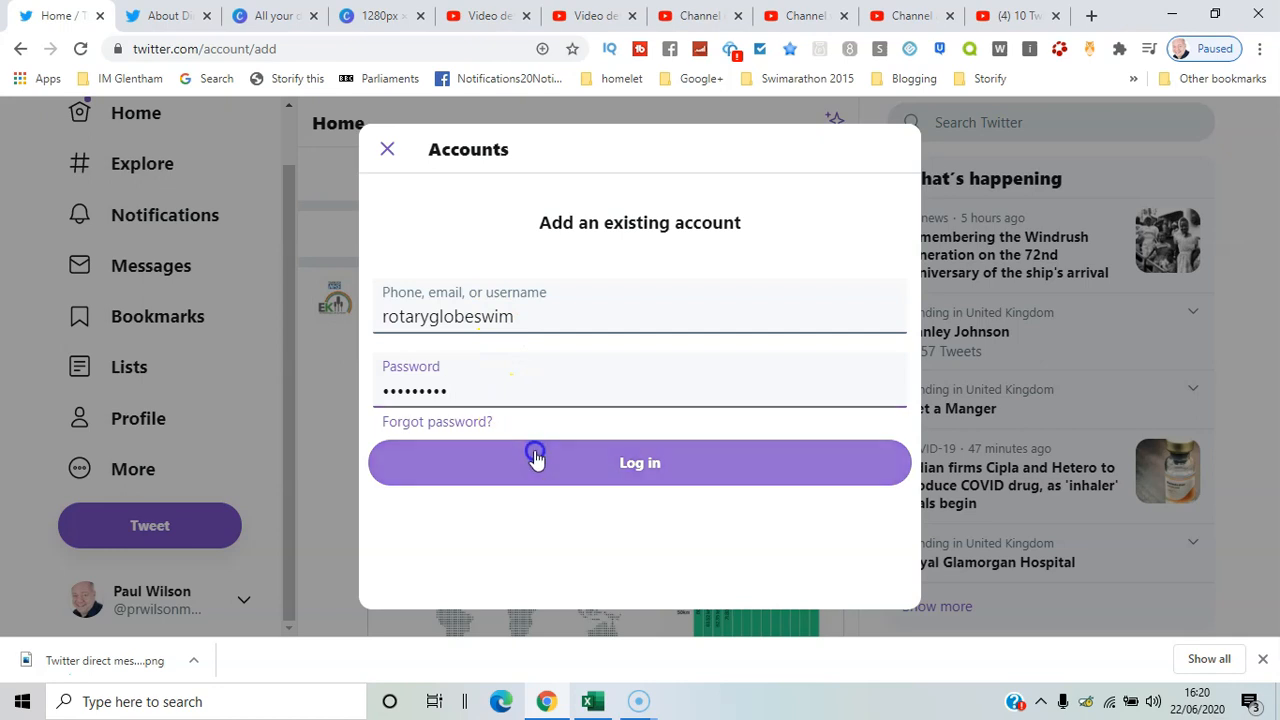
{"action": "left_click", "coordinate": [639, 462]}
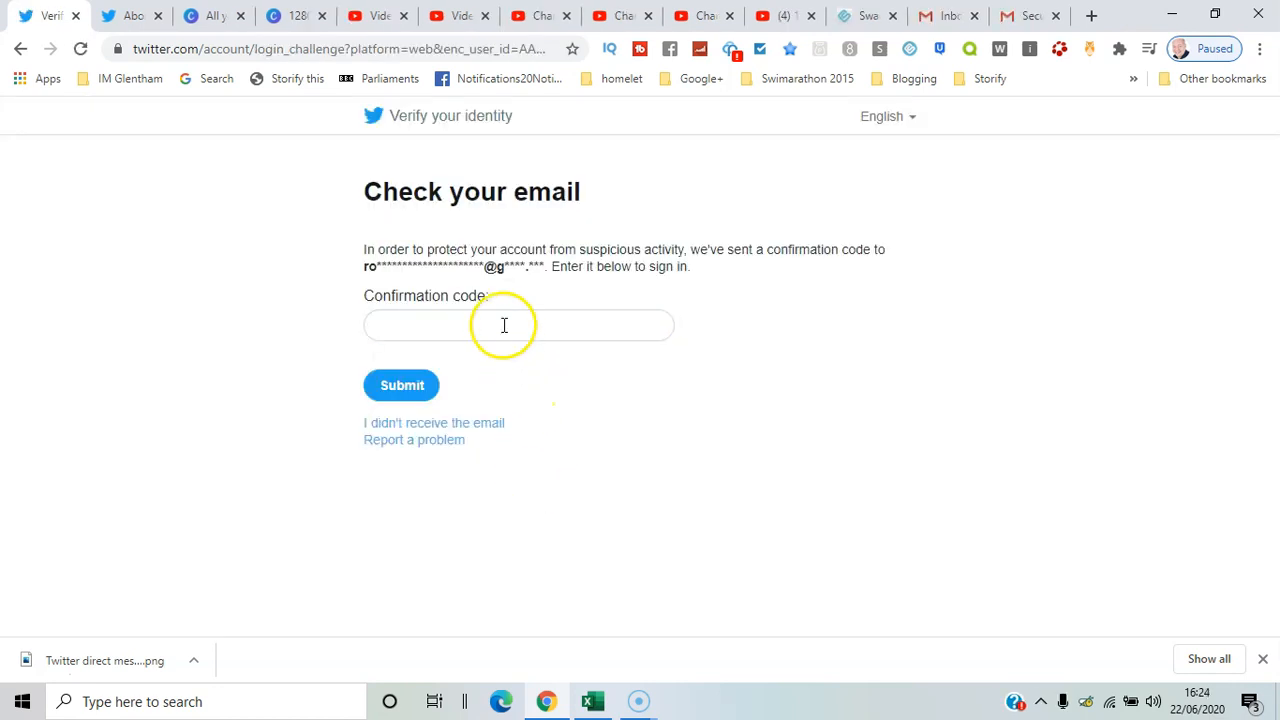
Step: Enter the emailed confirmation code on the verify-your-identity page and submit it
{"action": "left_click", "coordinate": [518, 325]}
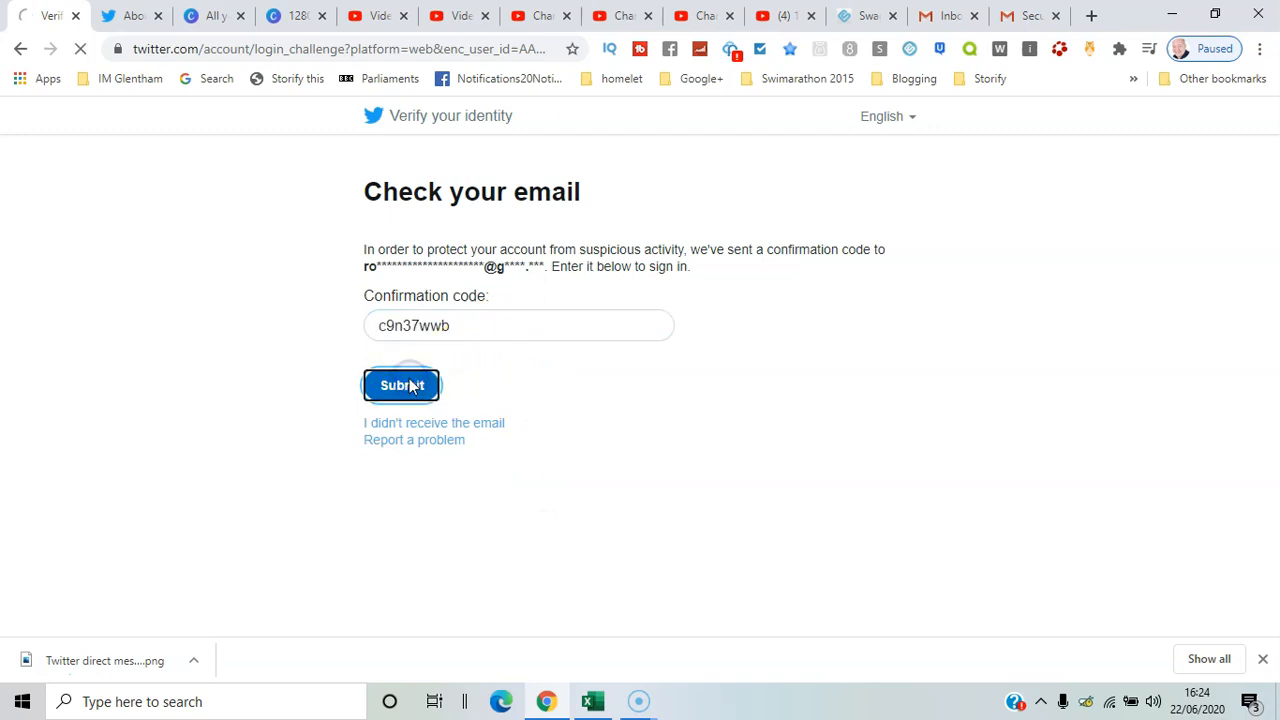
{"action": "left_click", "coordinate": [401, 385]}
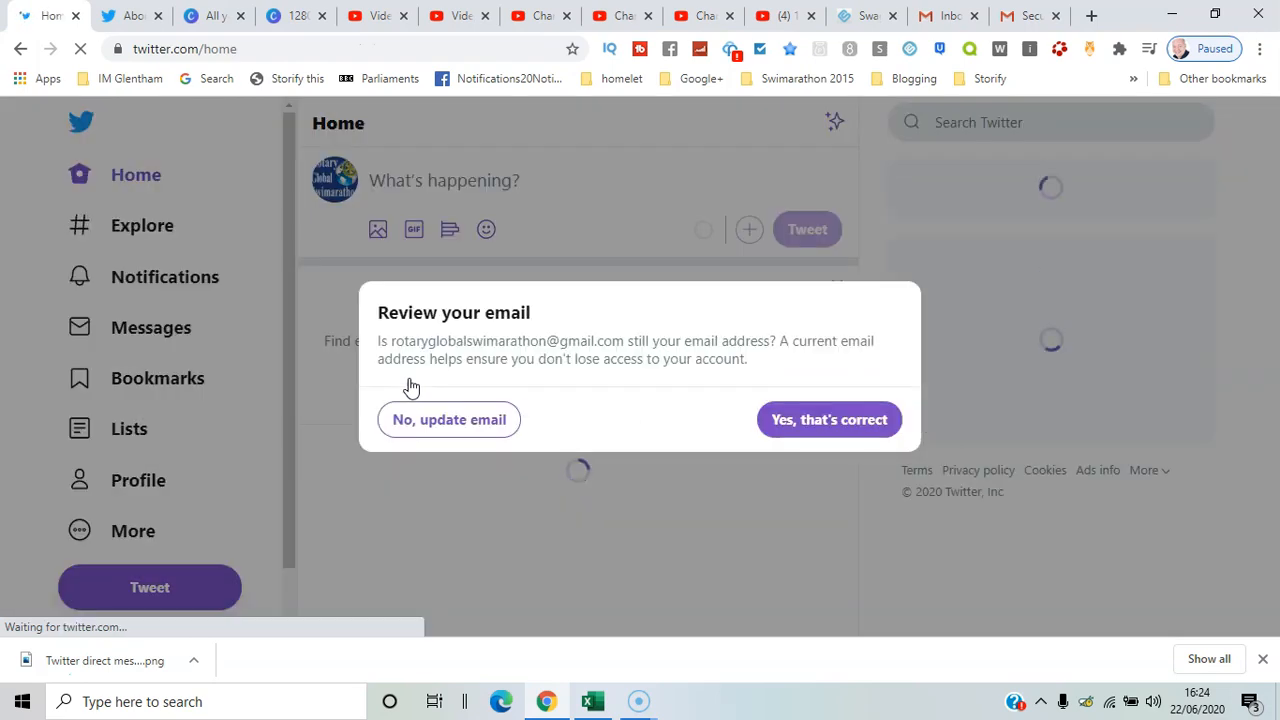
Step: Answer 'Yes, that's correct' in the 'Review your email' dialog
{"action": "left_click", "coordinate": [828, 419]}
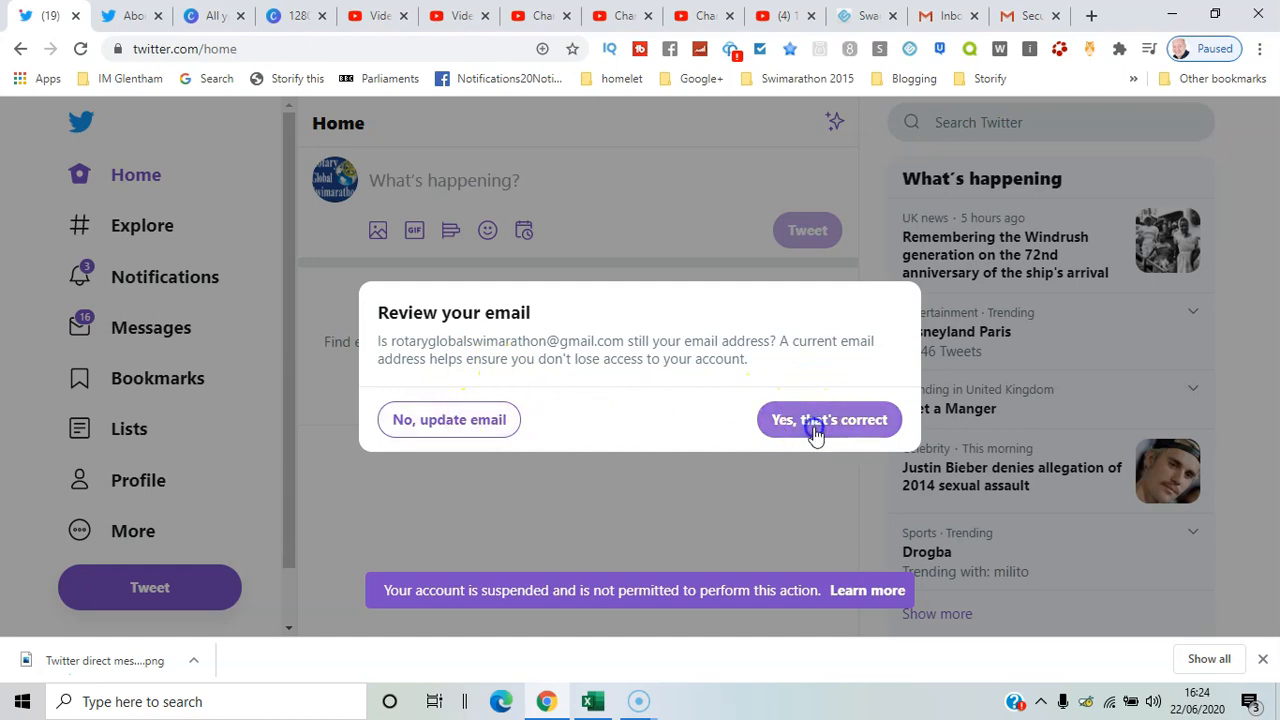
{"action": "left_click", "coordinate": [828, 419]}
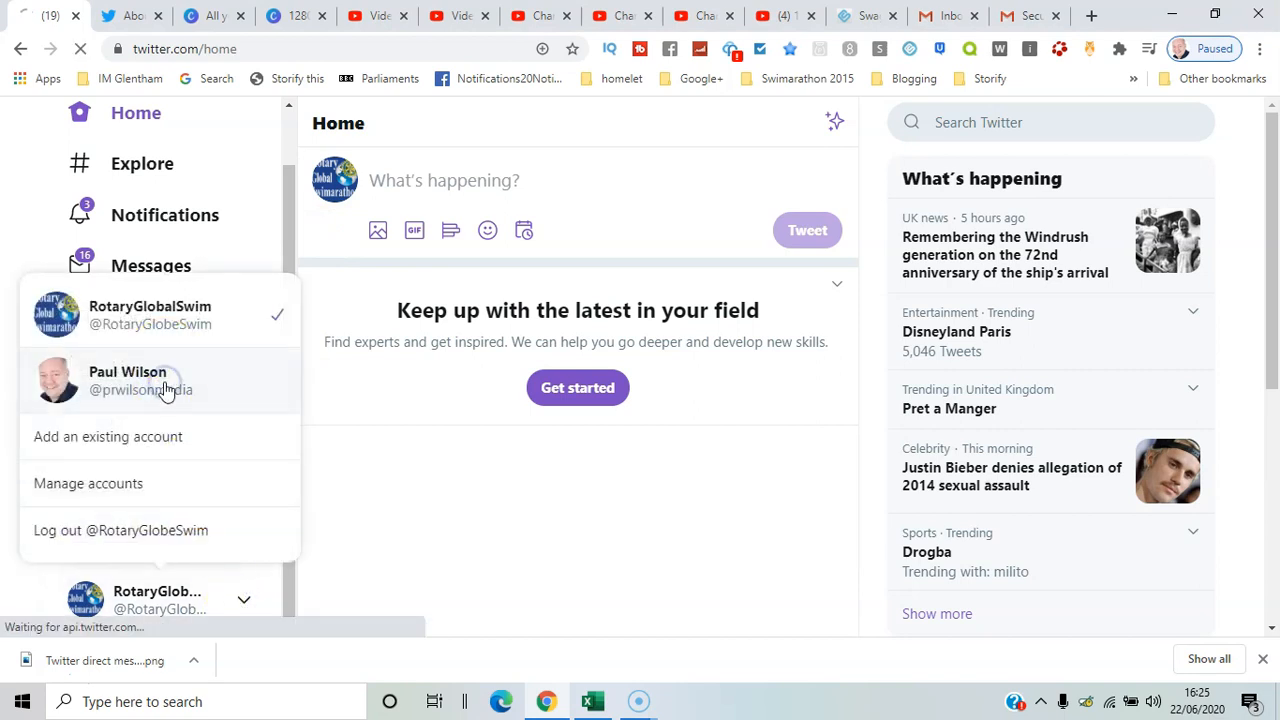
Step: Switch to the original personal account and load its home feed
{"action": "left_click", "coordinate": [127, 380]}
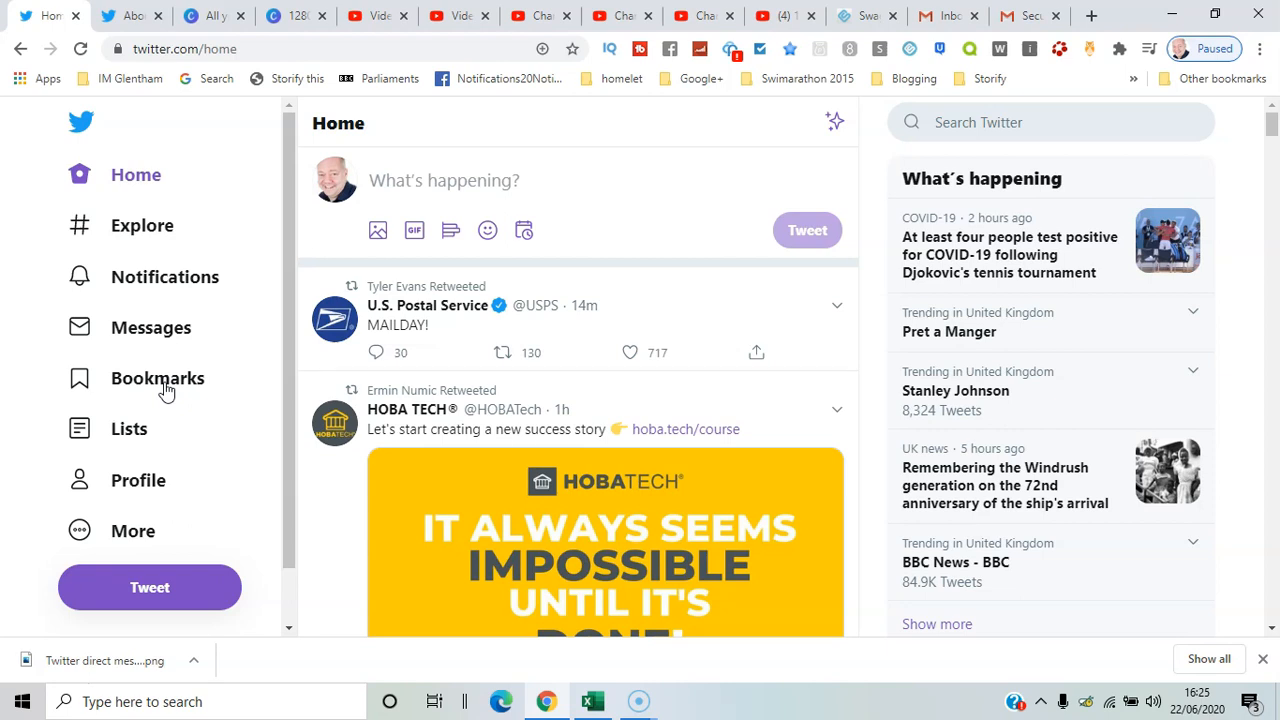
{"action": "left_click", "coordinate": [512, 352]}
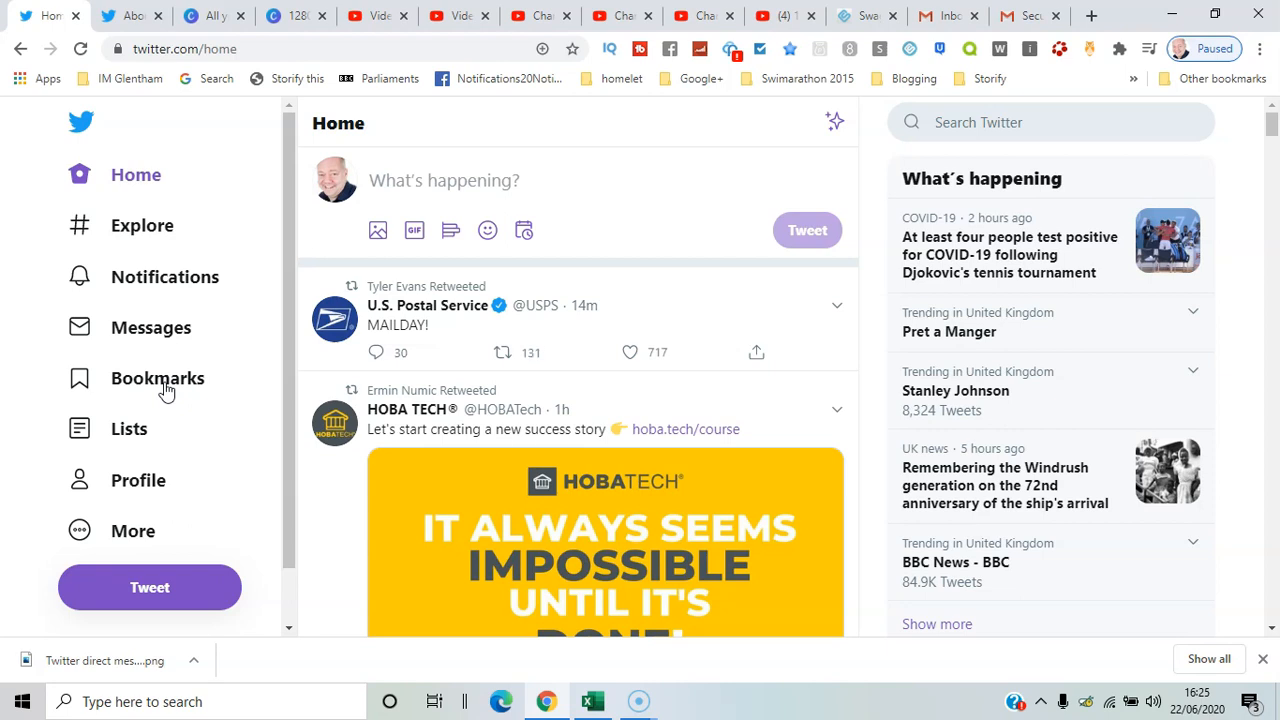